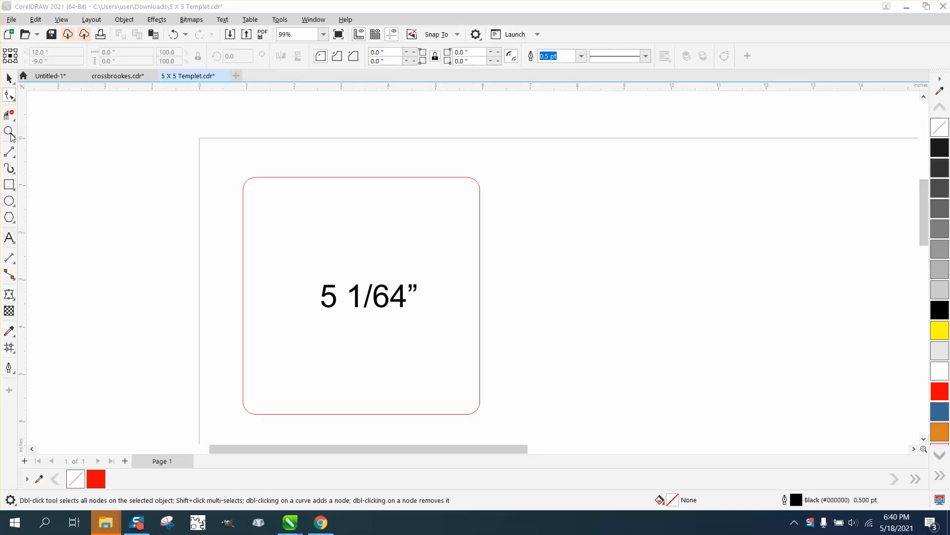
Zoom in on the rounded-square template with the Zoom tool.
left_click(9, 131)
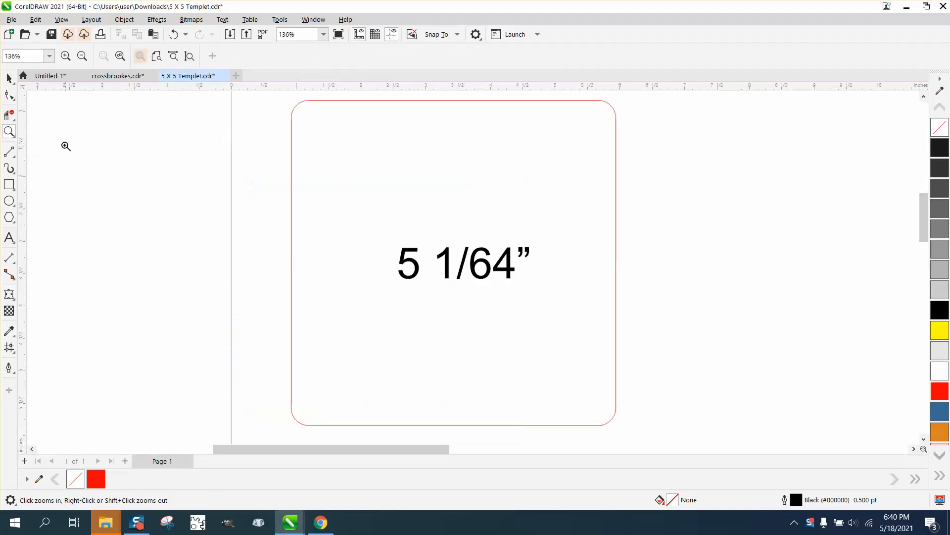
left_click(9, 95)
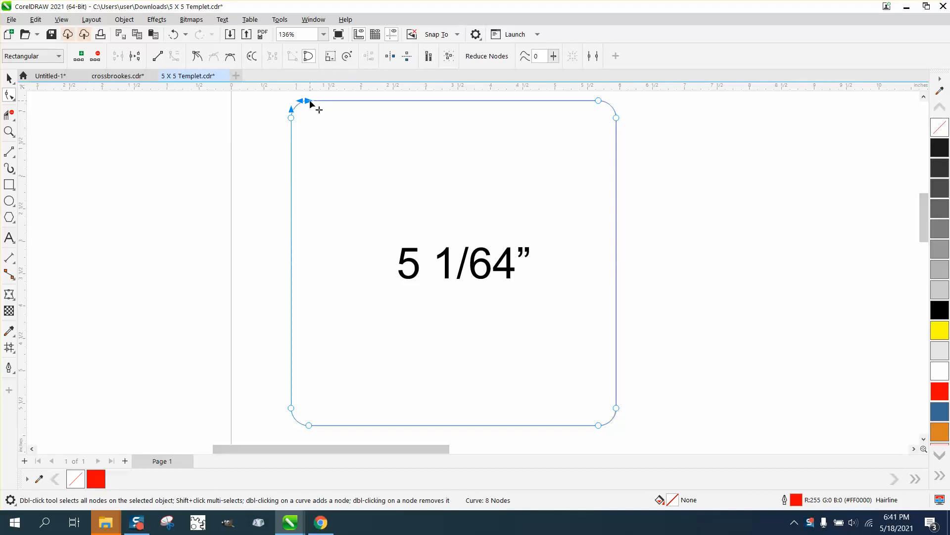
mouse_move(281, 321)
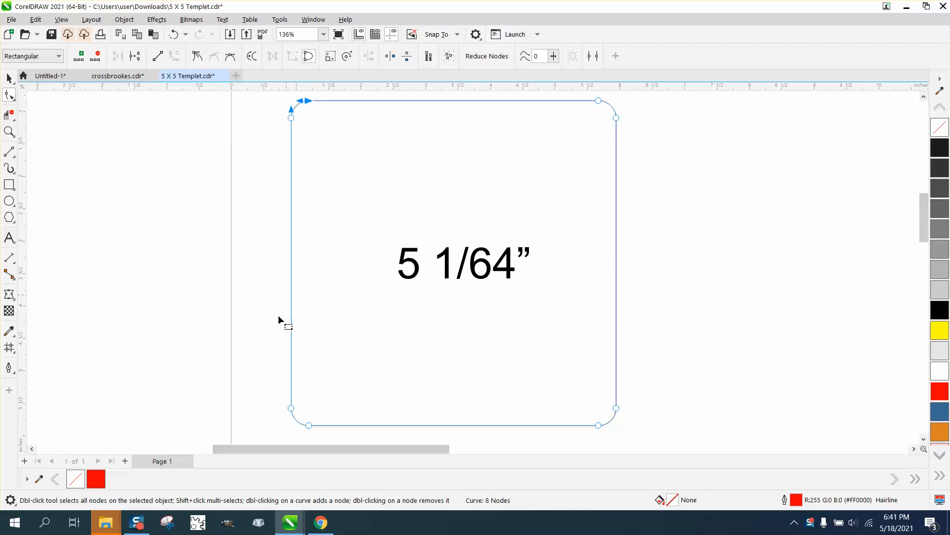
mouse_move(375, 122)
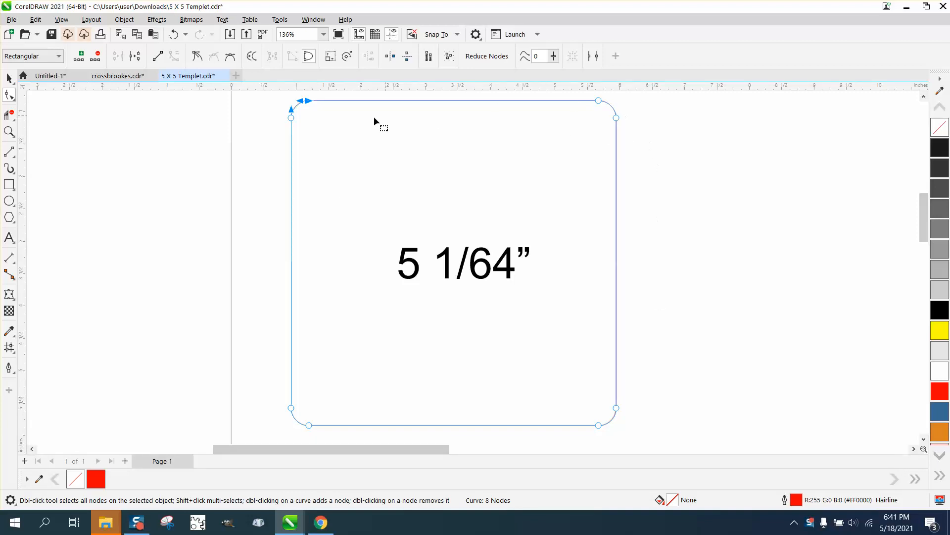
mouse_move(306, 105)
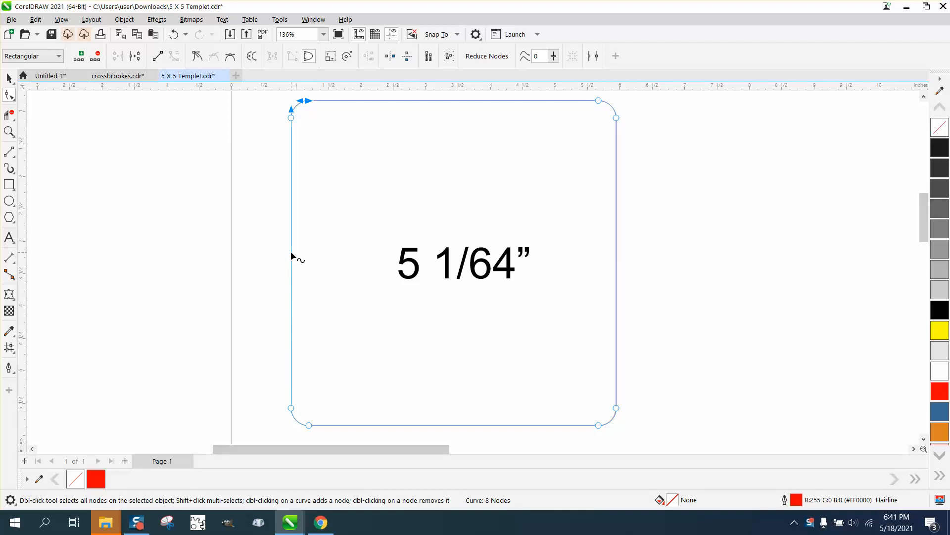
Add a node midway down the left side and break the curve apart there.
double_click(291, 252)
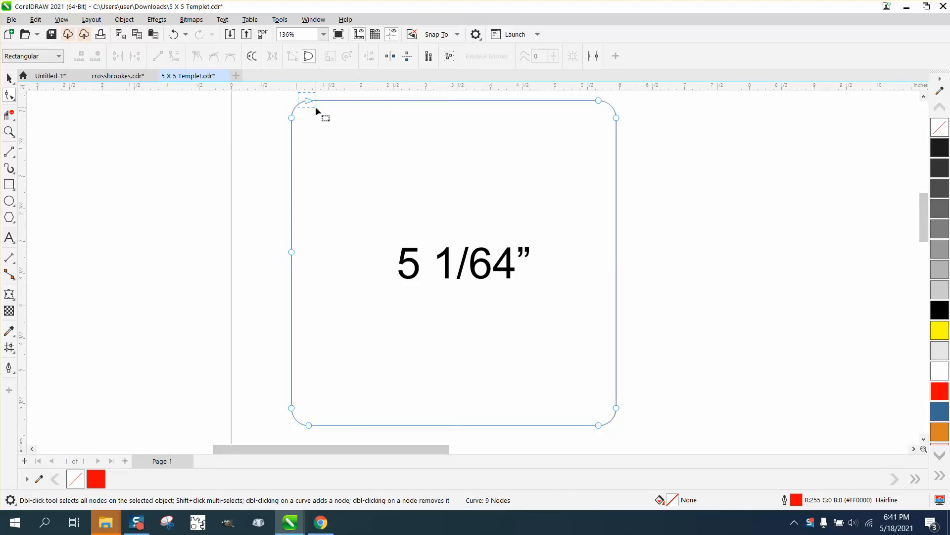
right_click(308, 101)
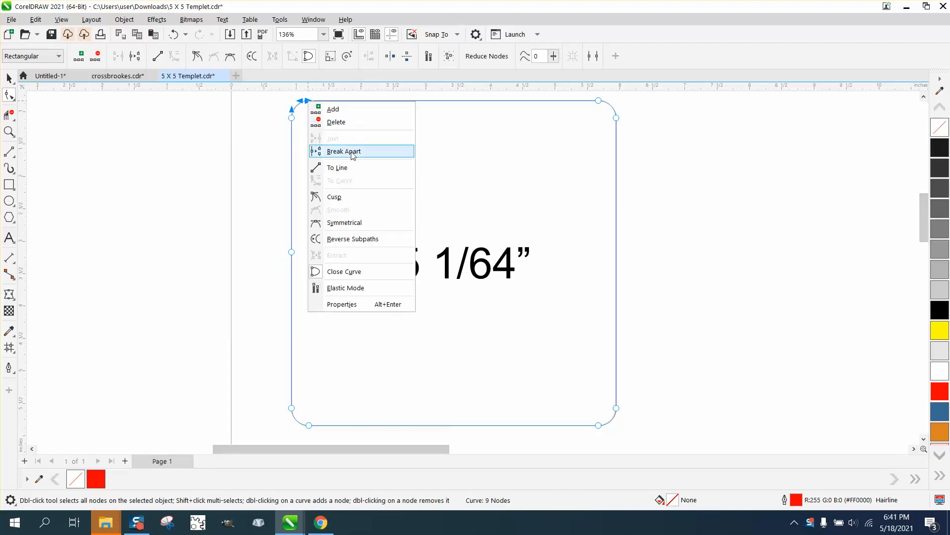
left_click(343, 151)
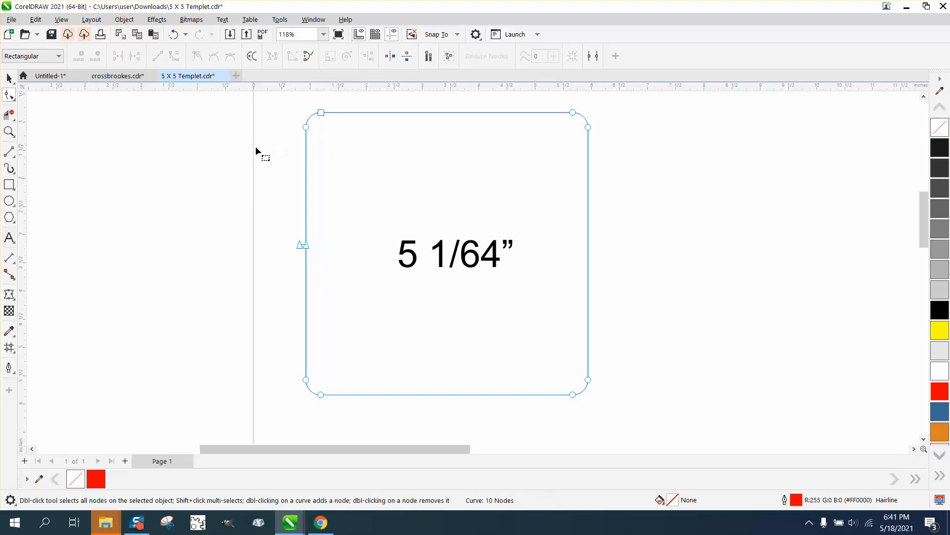
Join the split left-side nodes, leaving the curve's start point at the left midpoint.
right_click(321, 114)
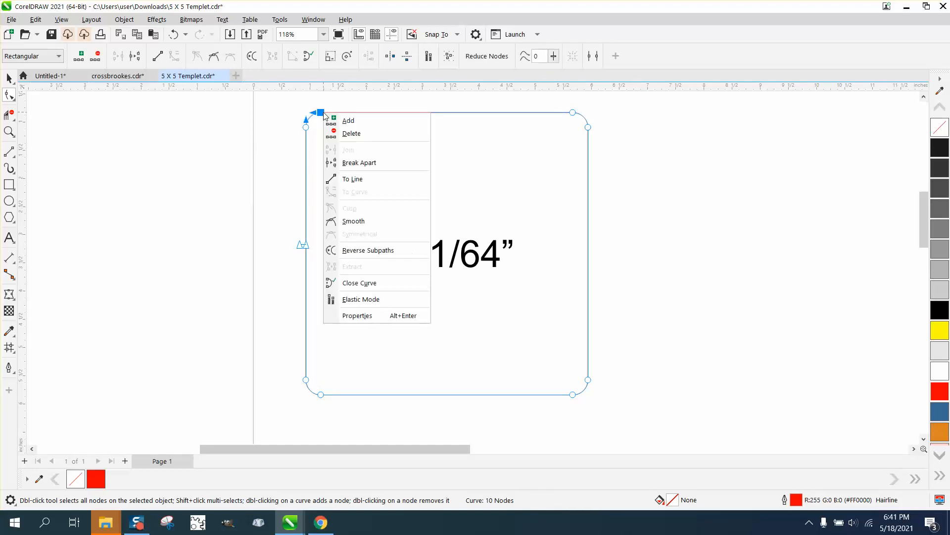
mouse_move(357, 221)
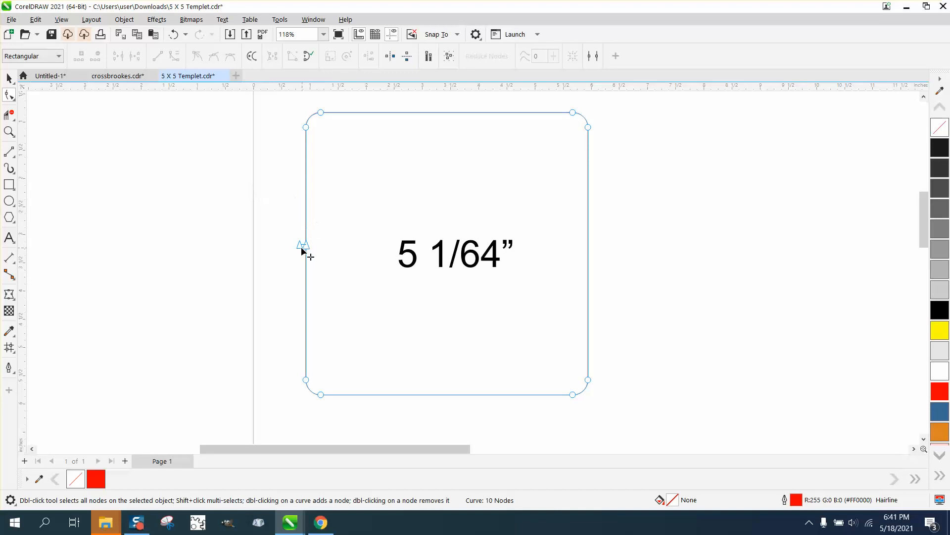
right_click(303, 246)
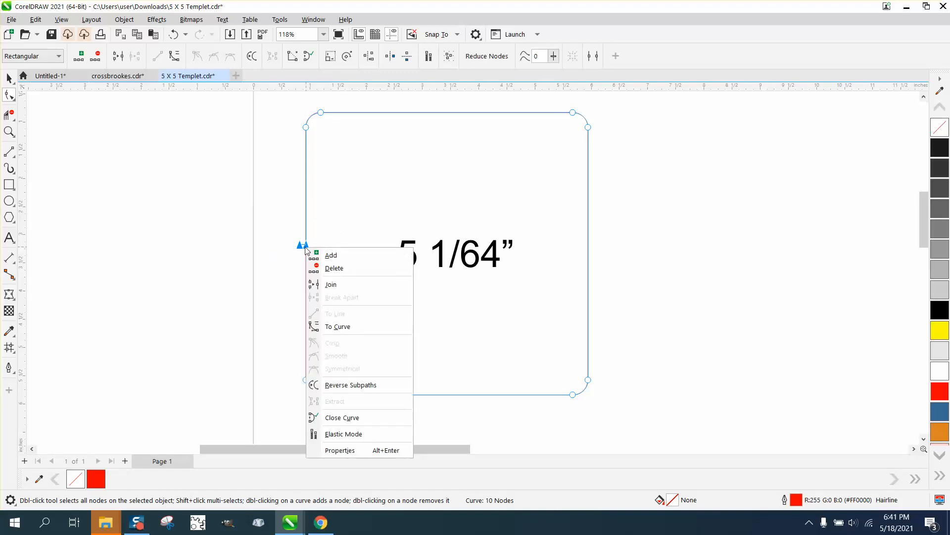
left_click(334, 268)
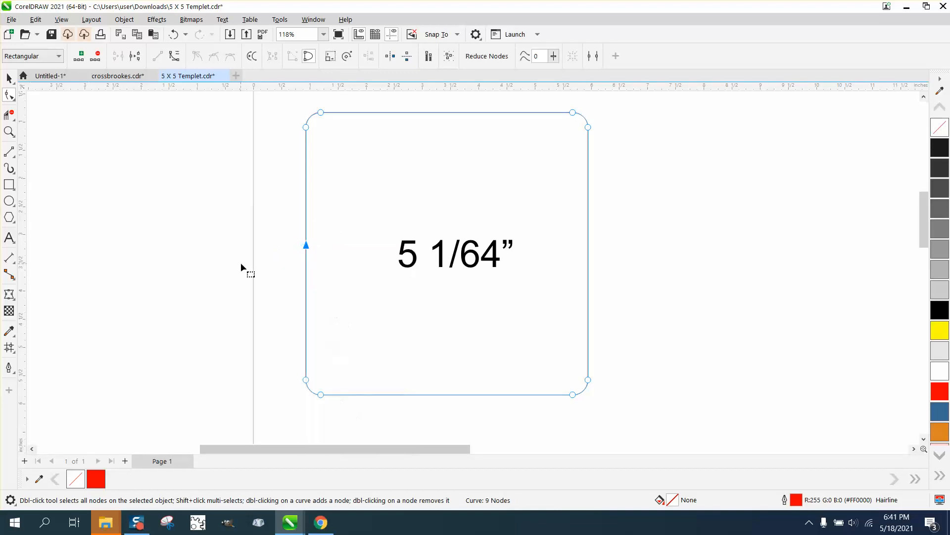
left_click_drag(306, 246, 288, 251)
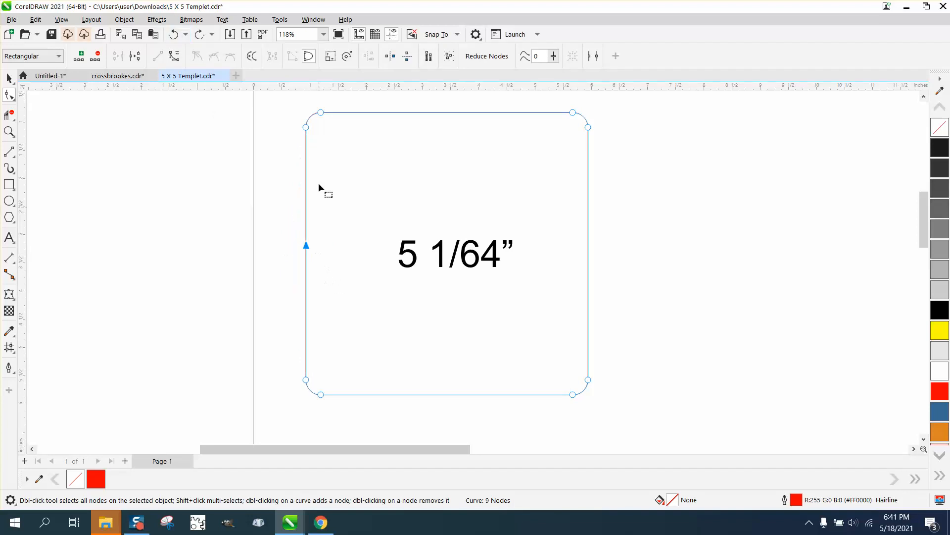
mouse_move(318, 270)
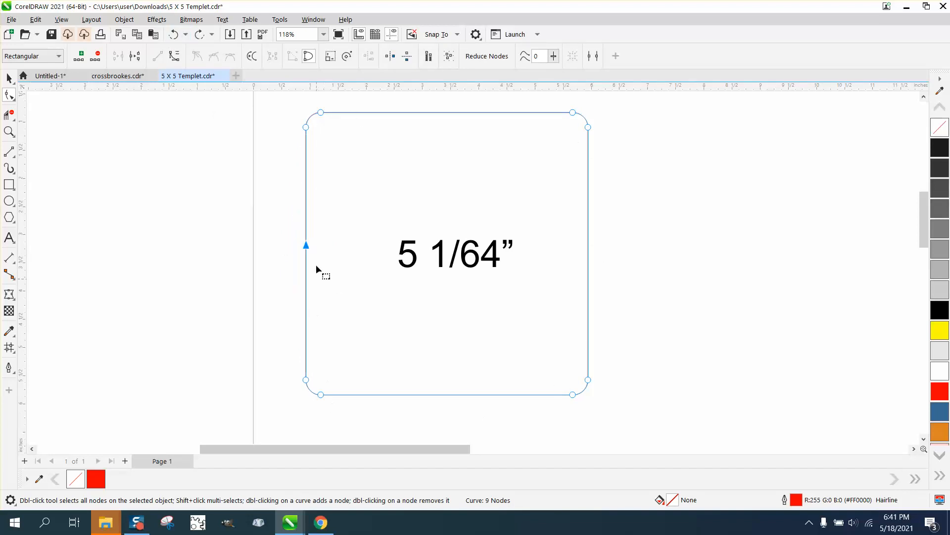
mouse_move(318, 263)
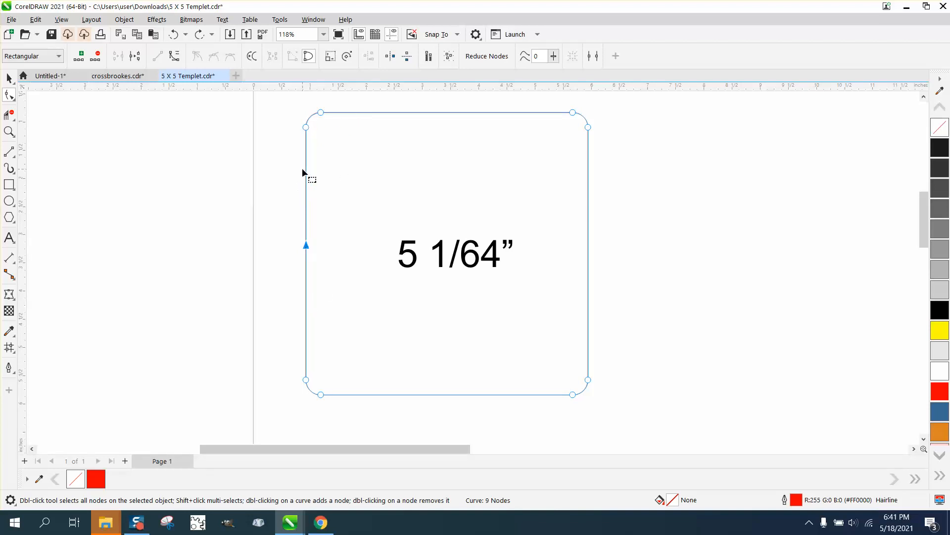
mouse_move(316, 257)
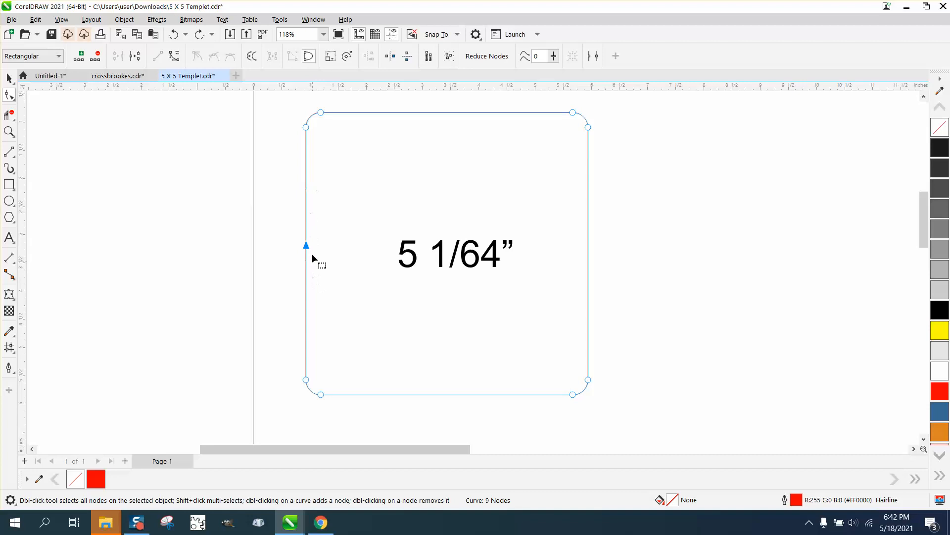
mouse_move(309, 238)
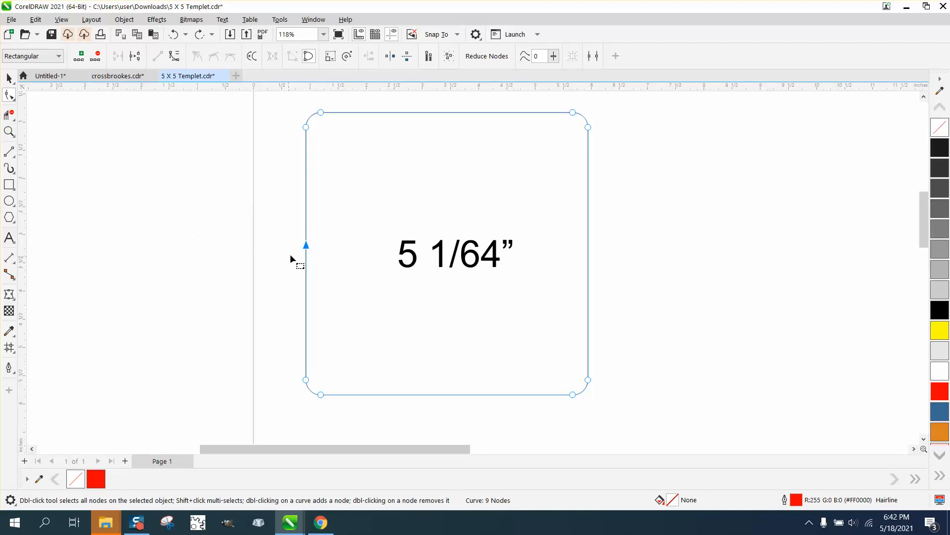
mouse_move(305, 257)
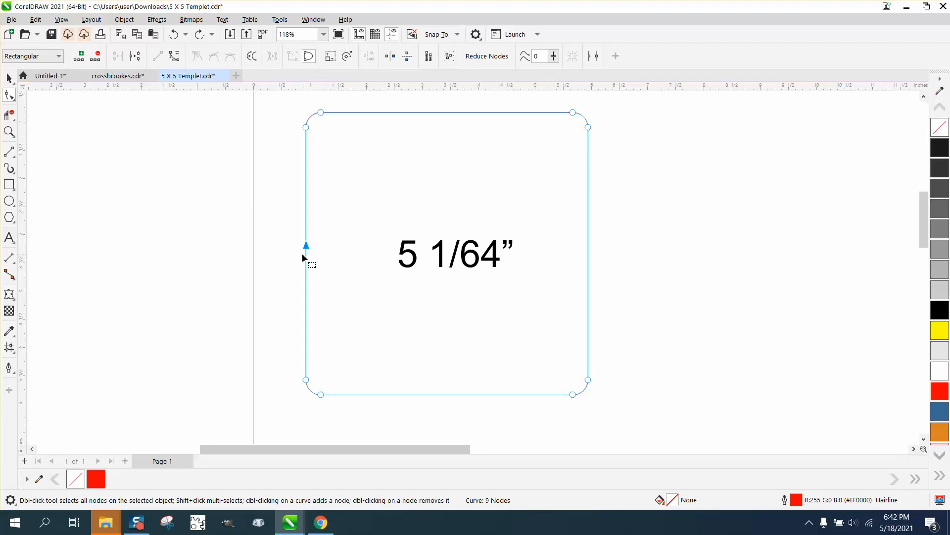
mouse_move(303, 204)
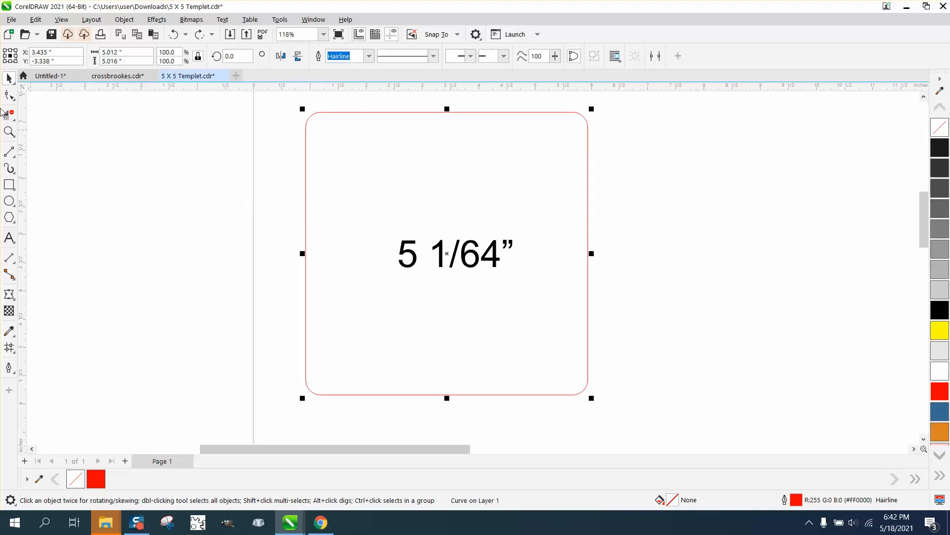
Switch to the Shape tool to show the square's nine nodes.
left_click(10, 95)
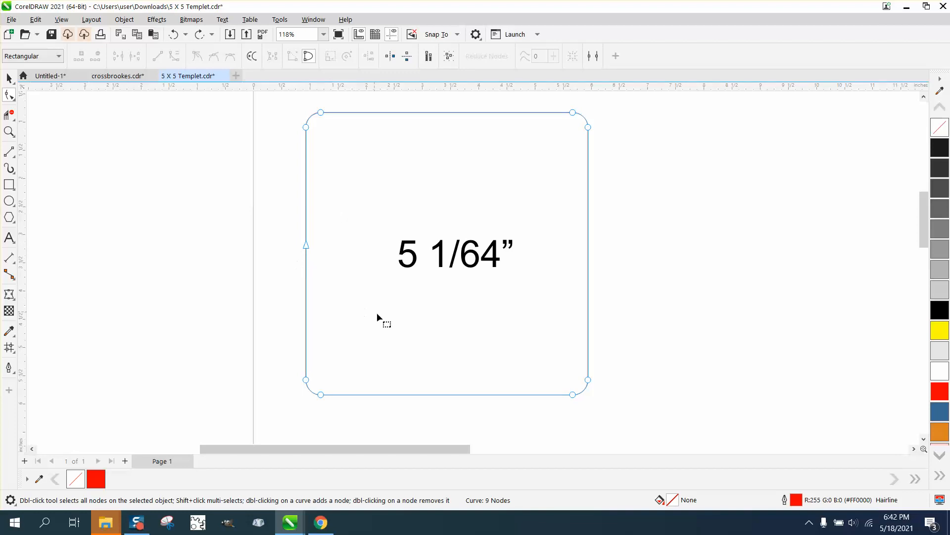
mouse_move(311, 234)
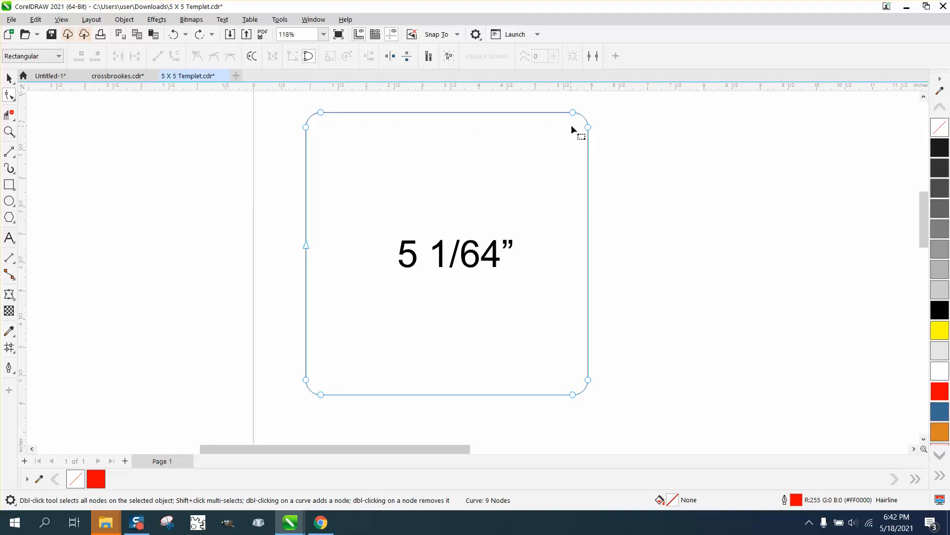
mouse_move(280, 147)
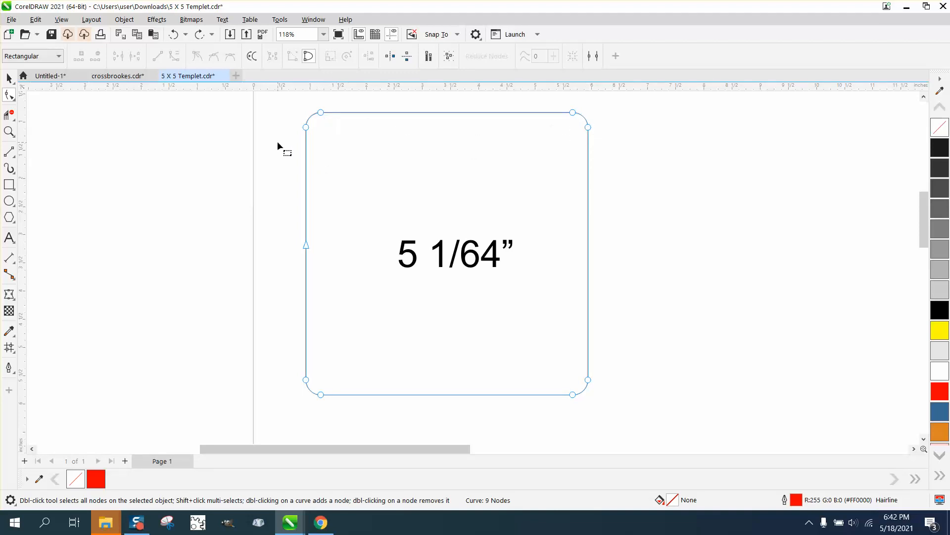
mouse_move(281, 237)
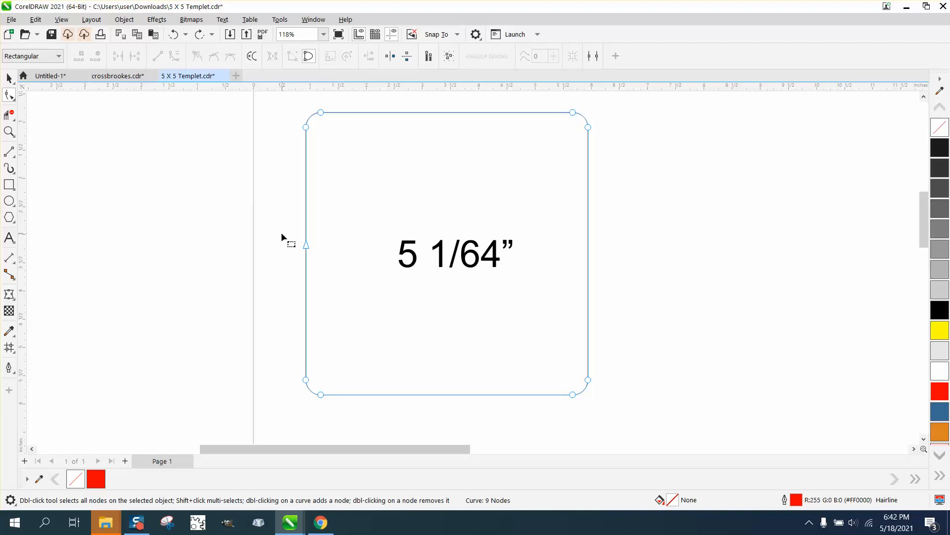